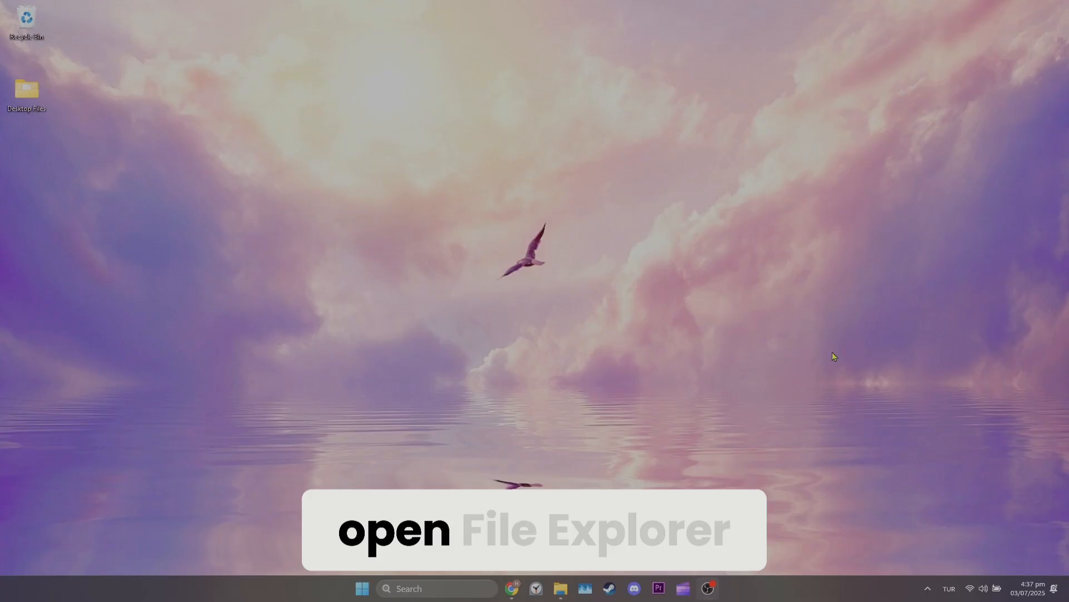
- Navigate to C:\Program Files\EA\AC and select EAAntiCheat.Installer.exe
{"action": "left_click", "coordinate": [559, 589]}
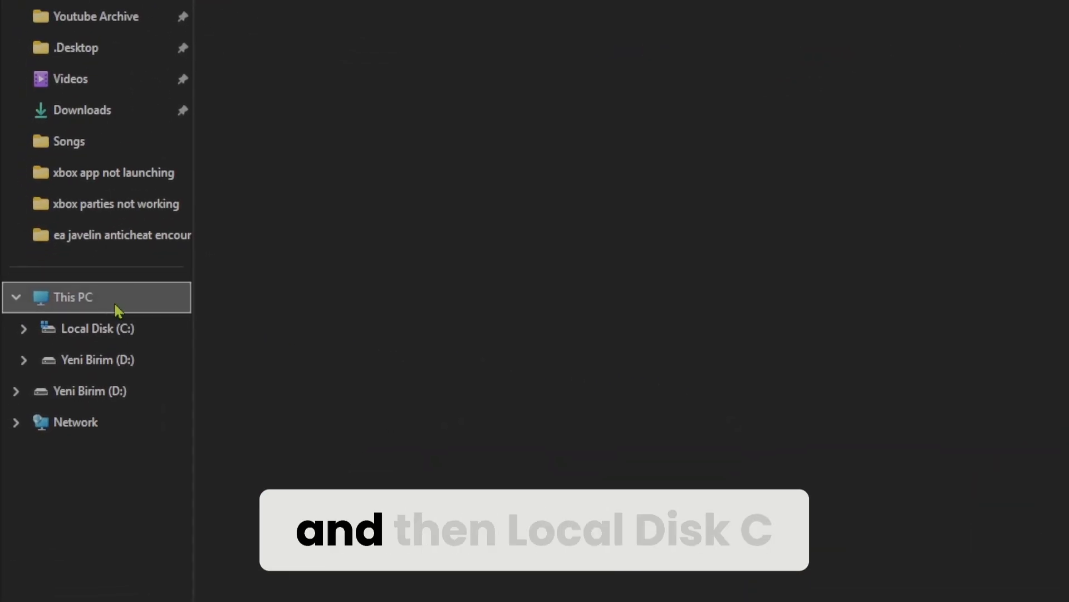
{"action": "left_click", "coordinate": [72, 296]}
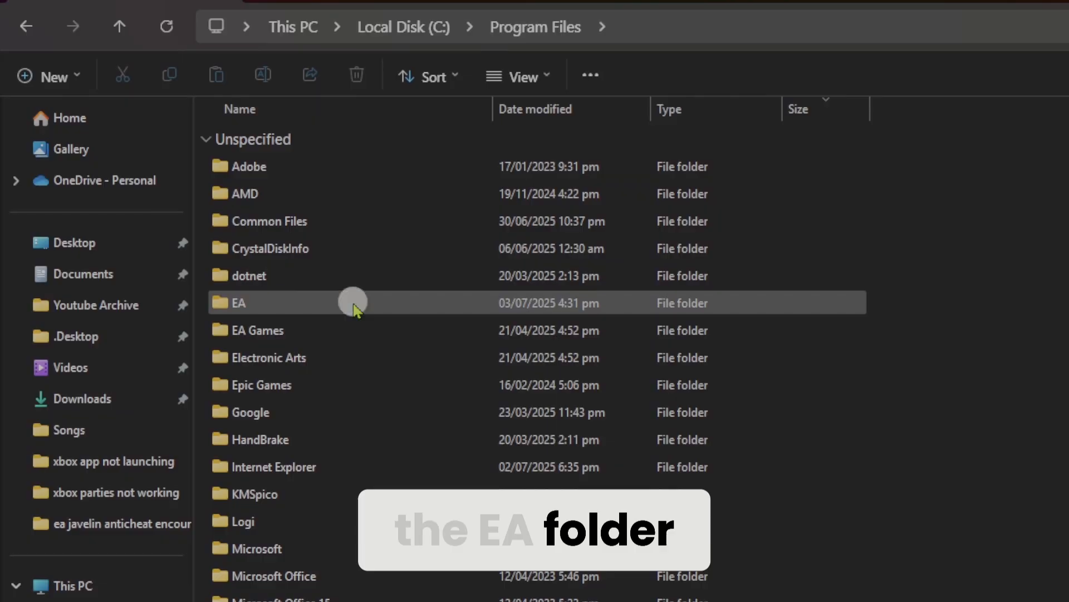
{"action": "double_click", "coordinate": [239, 302]}
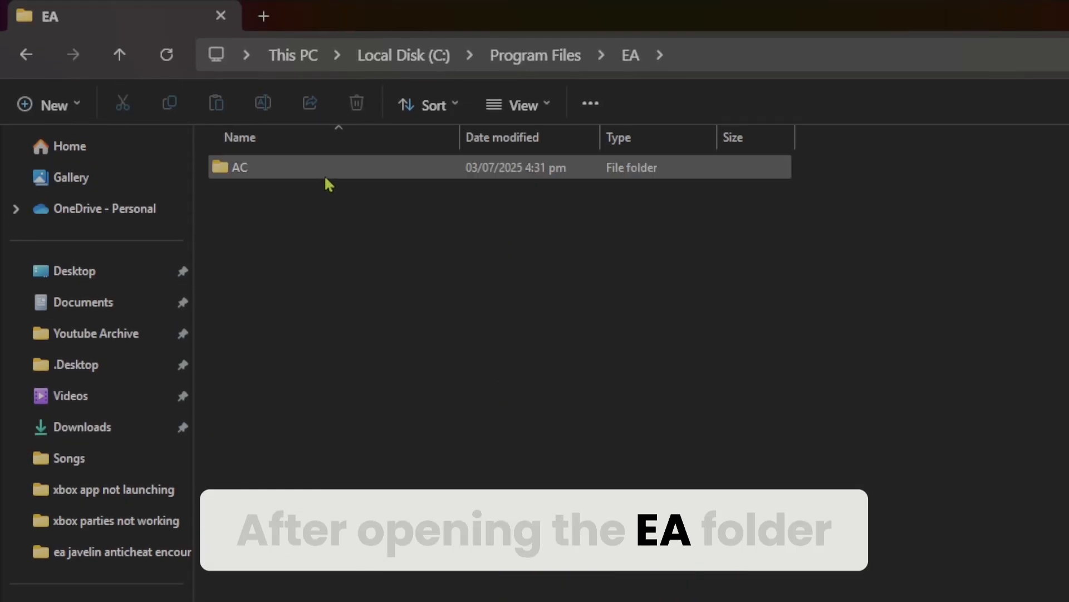
{"action": "double_click", "coordinate": [238, 167]}
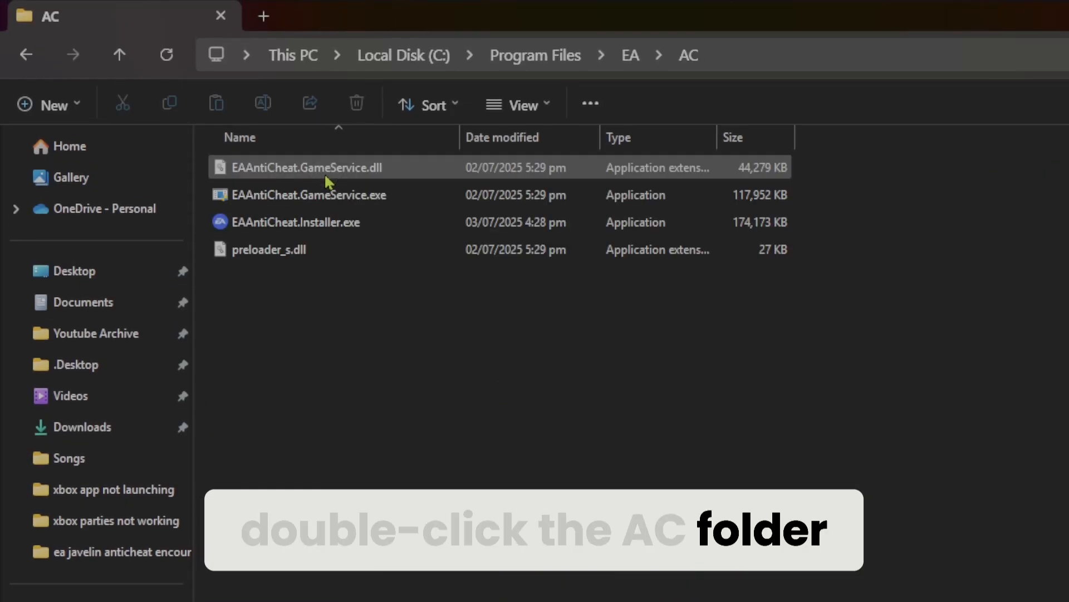
{"action": "left_click", "coordinate": [293, 222]}
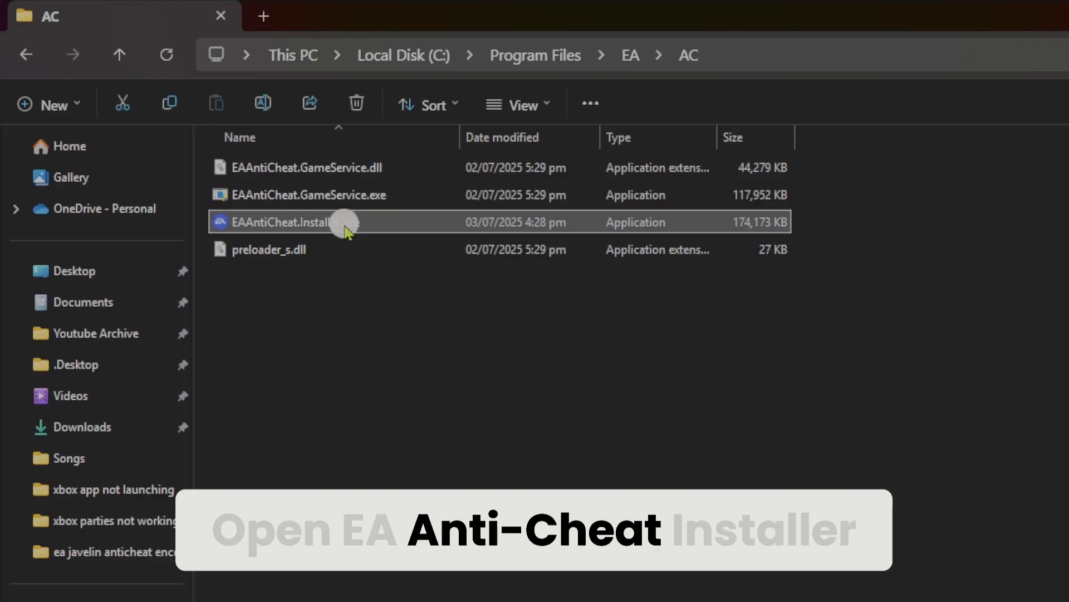
- Run EAAntiCheat.Installer.exe, allow it, and uninstall all anticheat components
{"action": "double_click", "coordinate": [289, 221]}
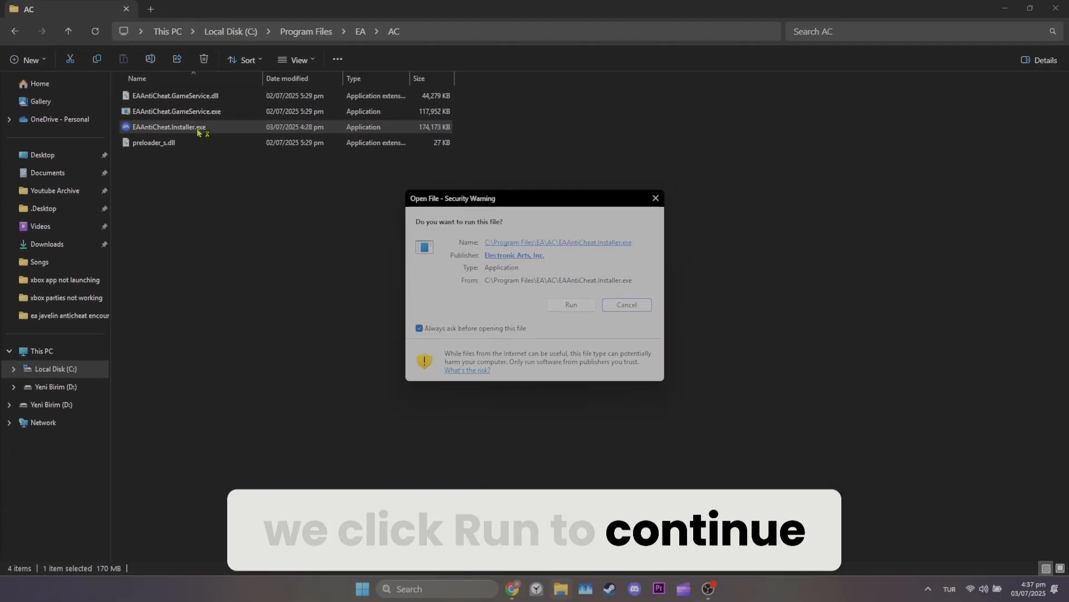
{"action": "left_click", "coordinate": [571, 304]}
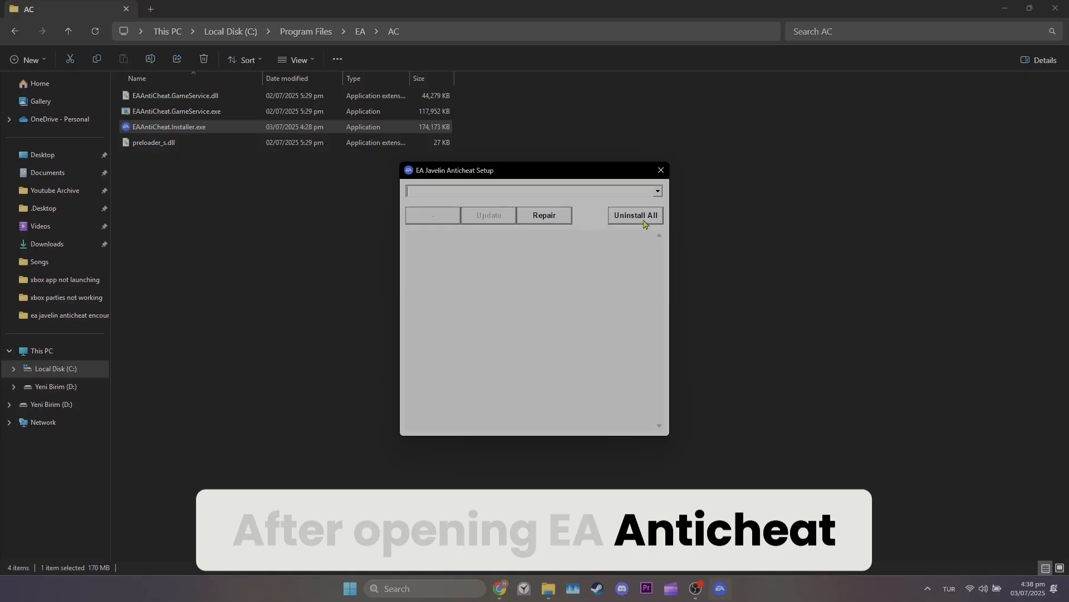
{"action": "left_click", "coordinate": [634, 215]}
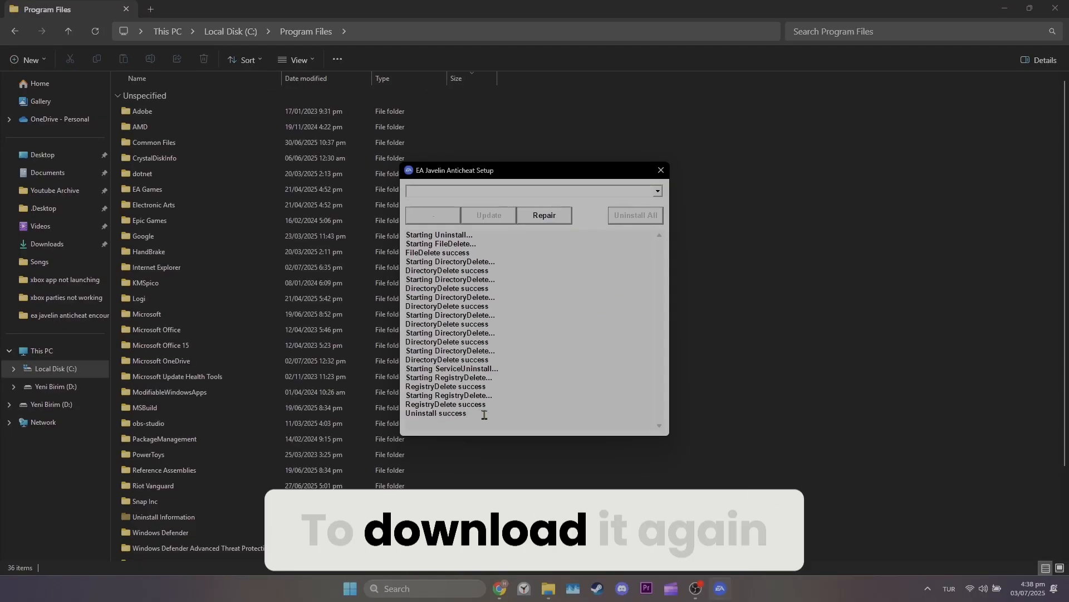
{"action": "left_click", "coordinate": [511, 588]}
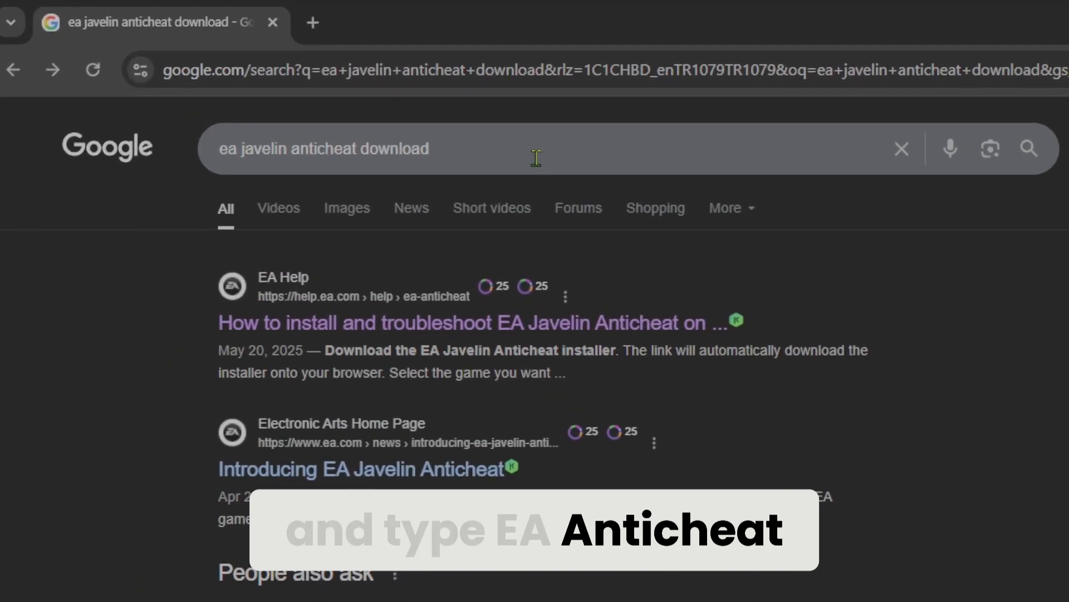
- From the help.ea.com article's installation section, download the EA Javelin Anticheat installer
{"action": "left_click", "coordinate": [475, 322]}
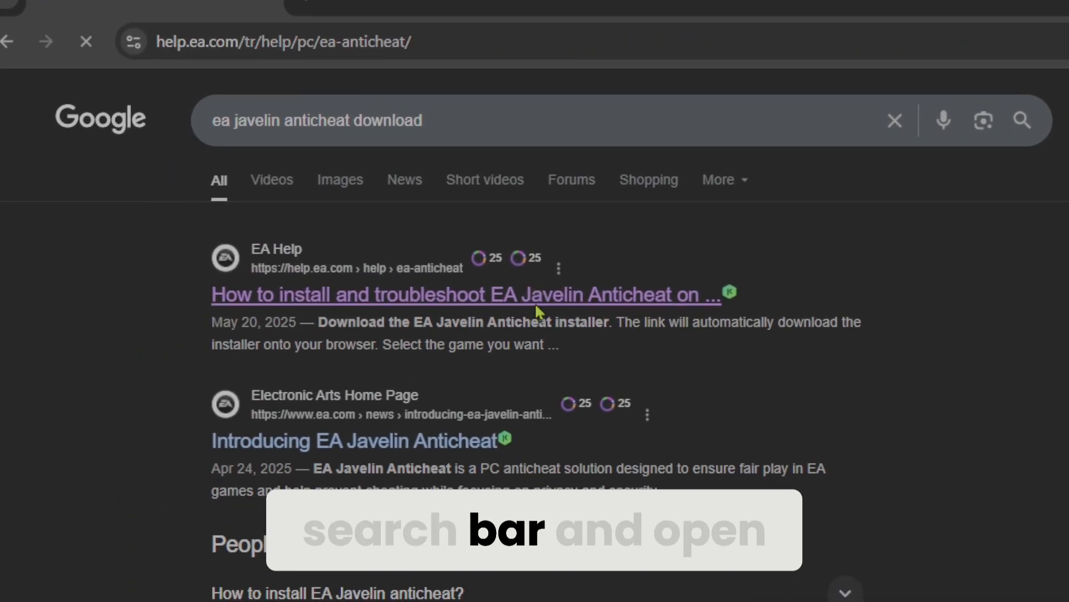
{"action": "left_click", "coordinate": [467, 294]}
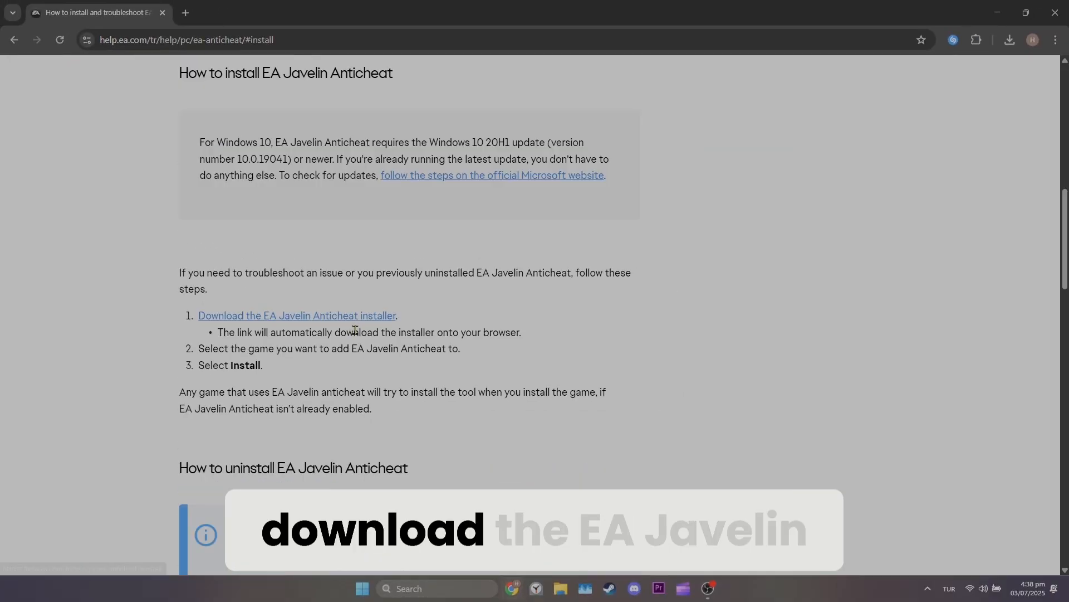
{"action": "left_click", "coordinate": [297, 316]}
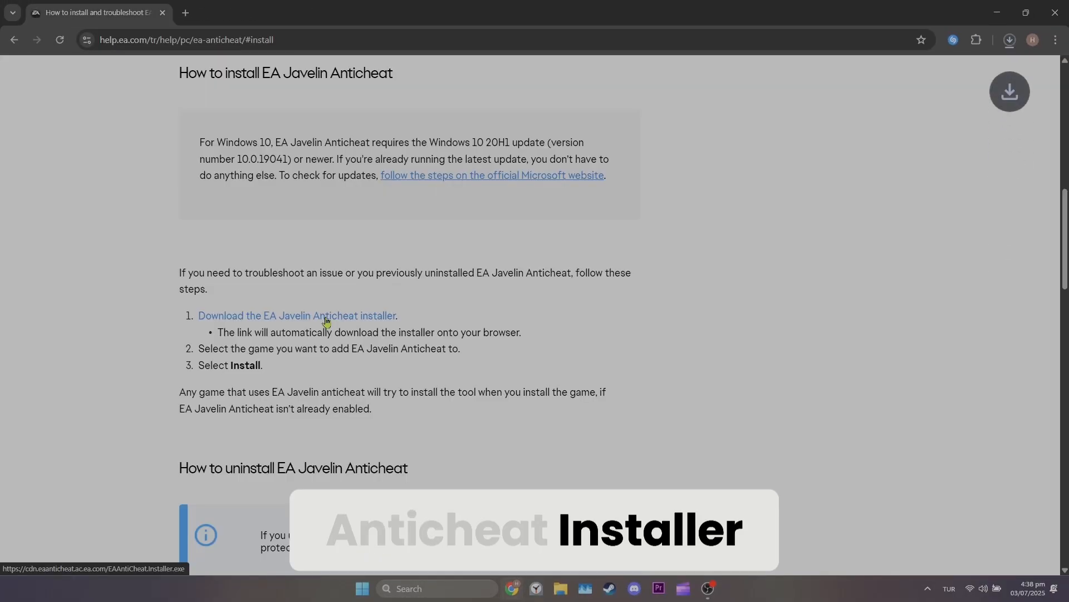
{"action": "left_click", "coordinate": [297, 316]}
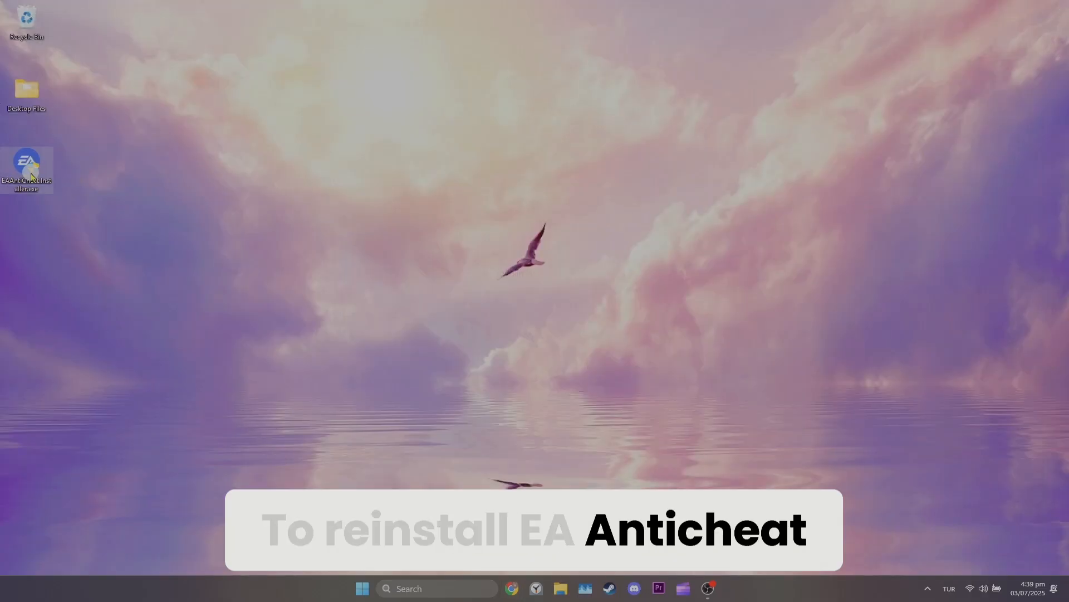
- Run the downloaded installer, install the anticheat for FC 25, and close setup
{"action": "double_click", "coordinate": [27, 162]}
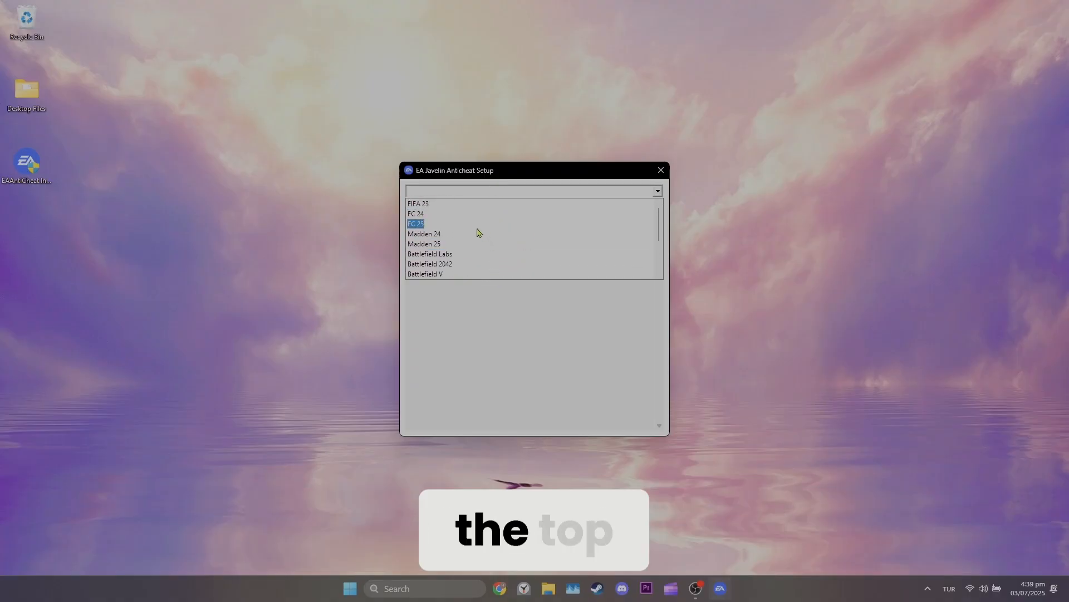
{"action": "left_click", "coordinate": [432, 215]}
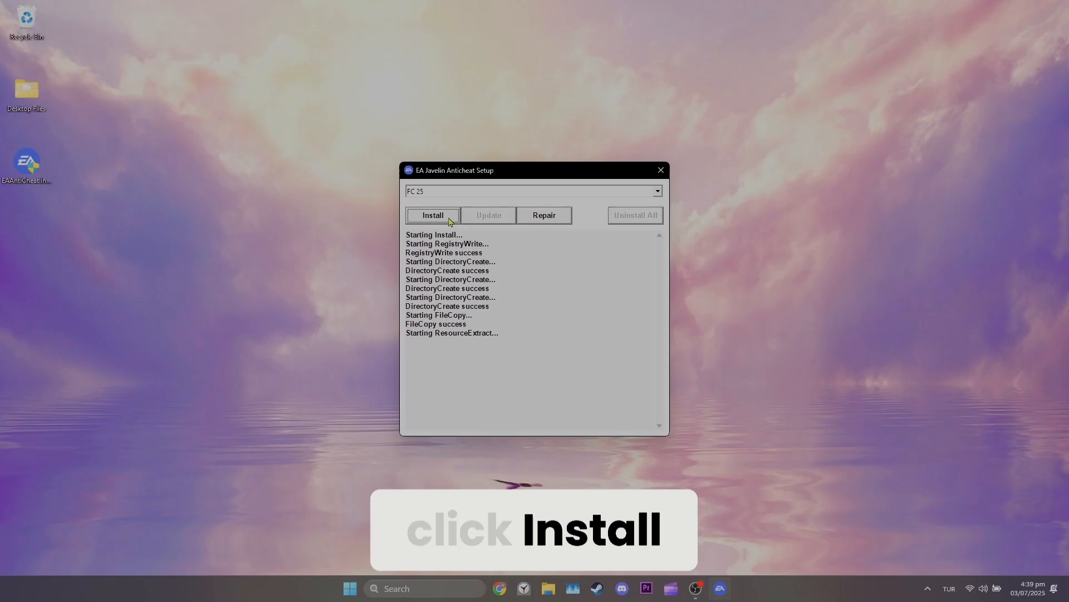
{"action": "left_click", "coordinate": [433, 215]}
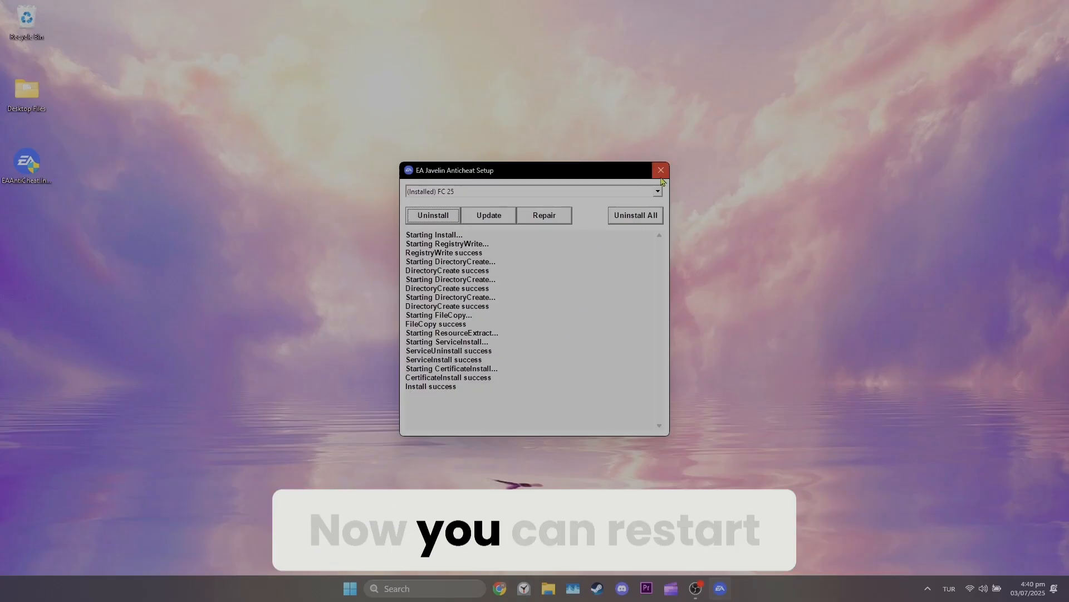
{"action": "left_click", "coordinate": [659, 169]}
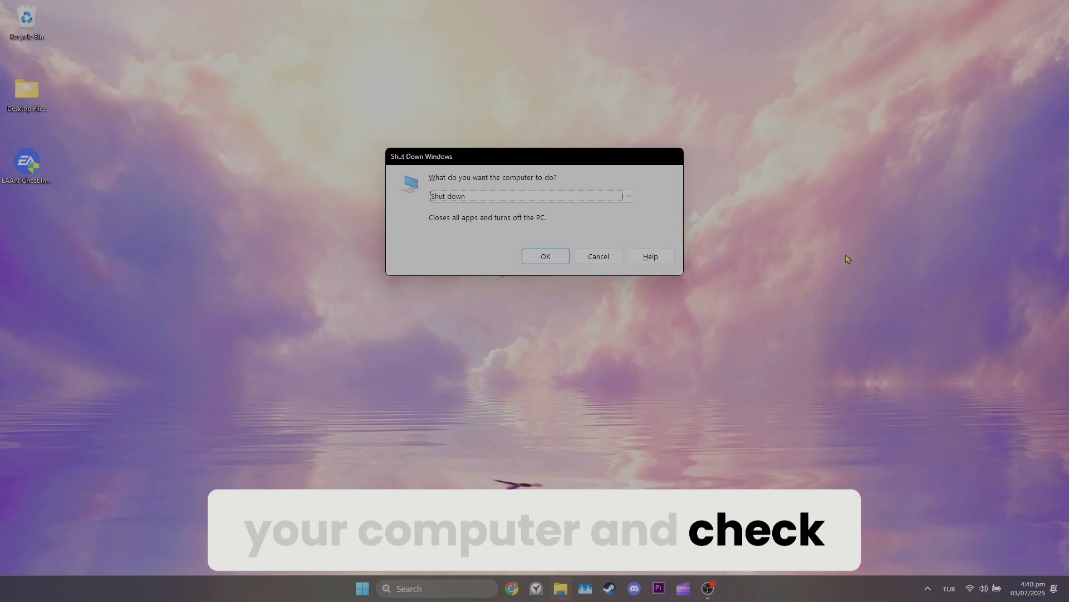